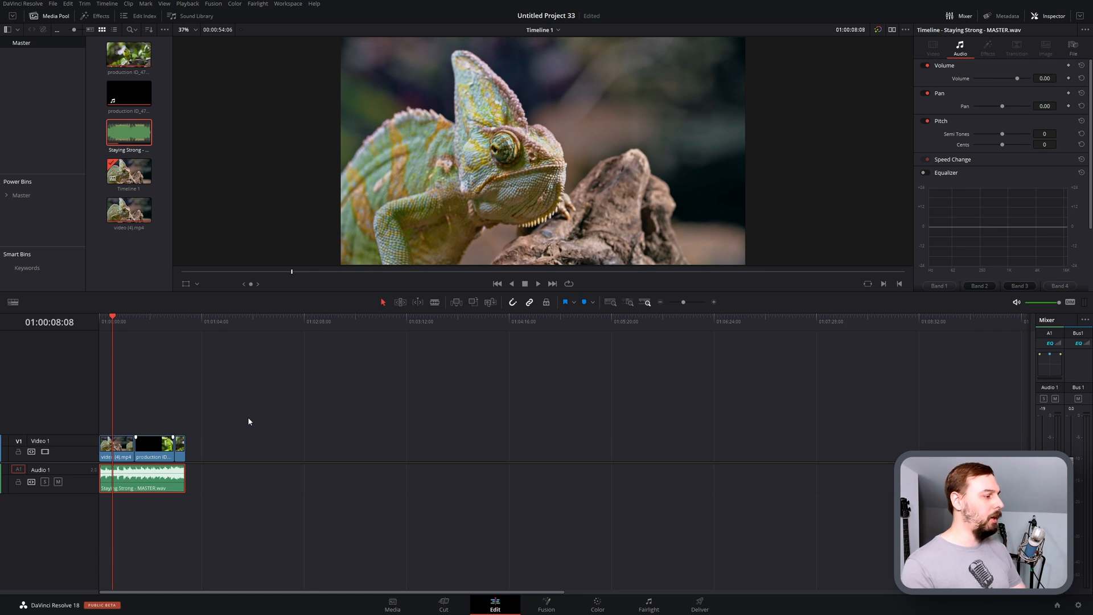
pyautogui.moveTo(341, 559)
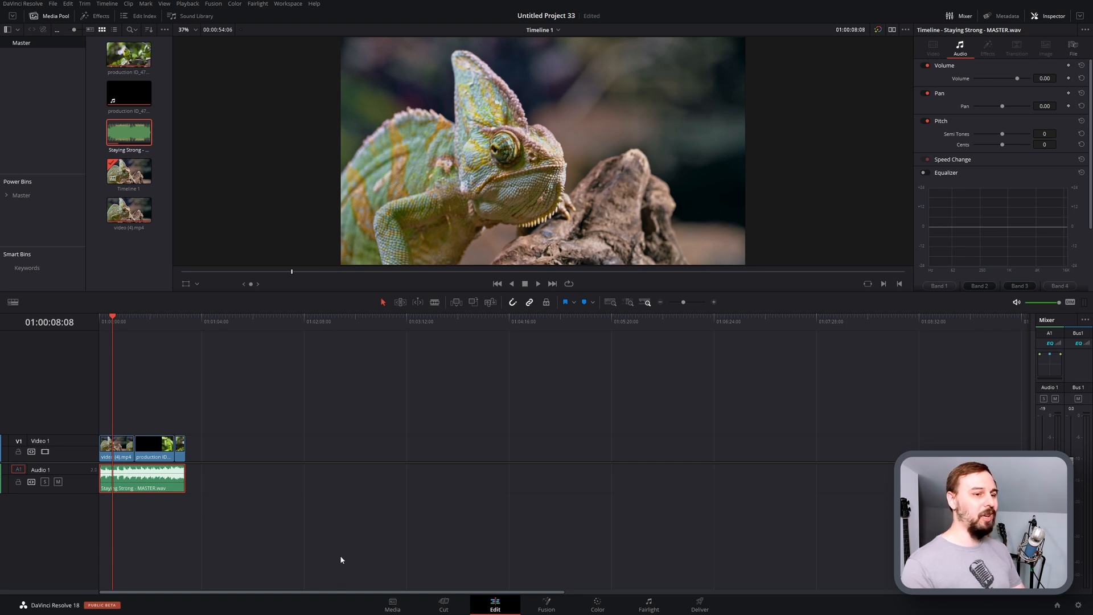
pyautogui.moveTo(625, 554)
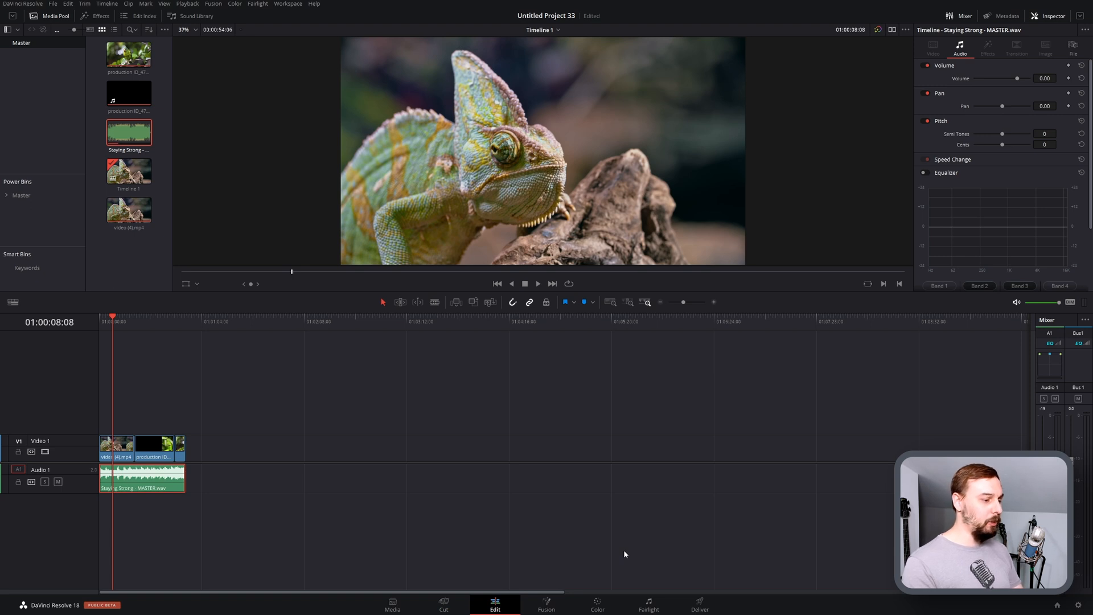
# Switch to the Fairlight page and add a mono track, Audio 2, below Audio 1
pyautogui.click(648, 605)
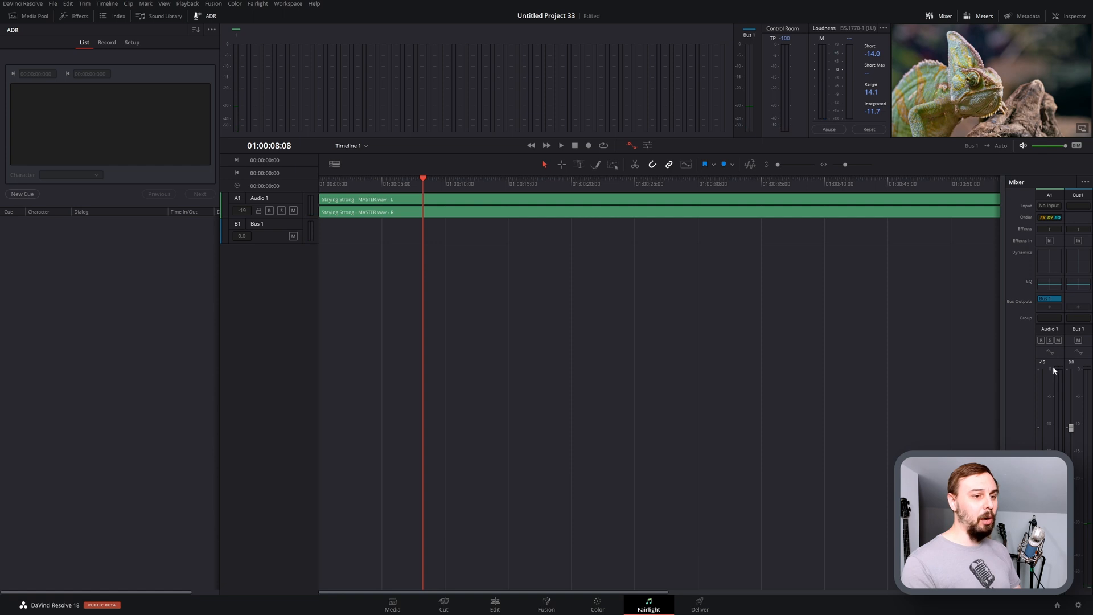
pyautogui.moveTo(1054, 377)
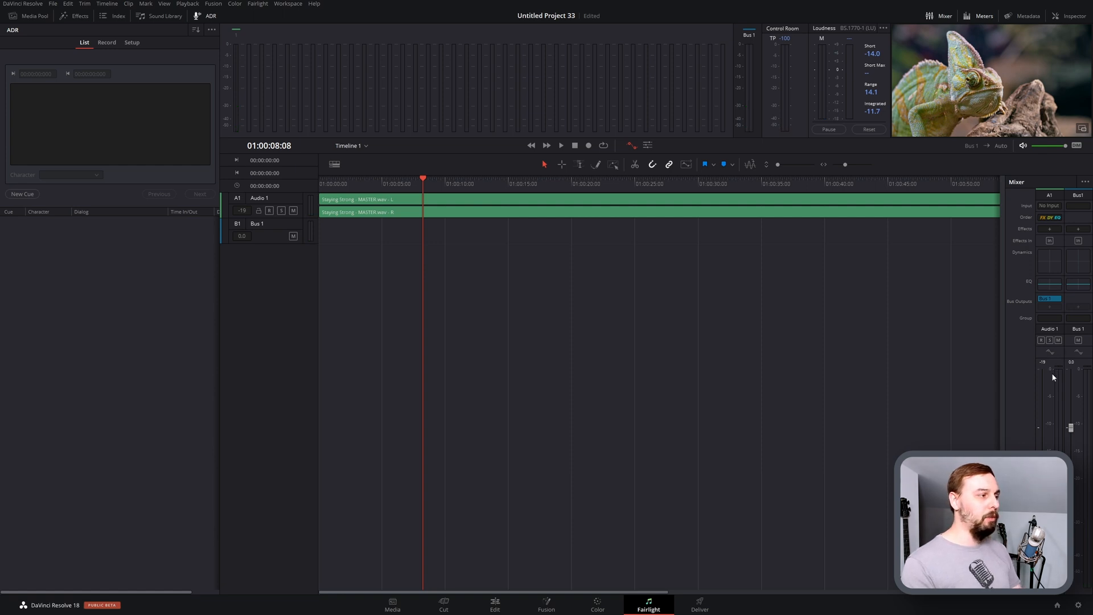
pyautogui.moveTo(232, 263)
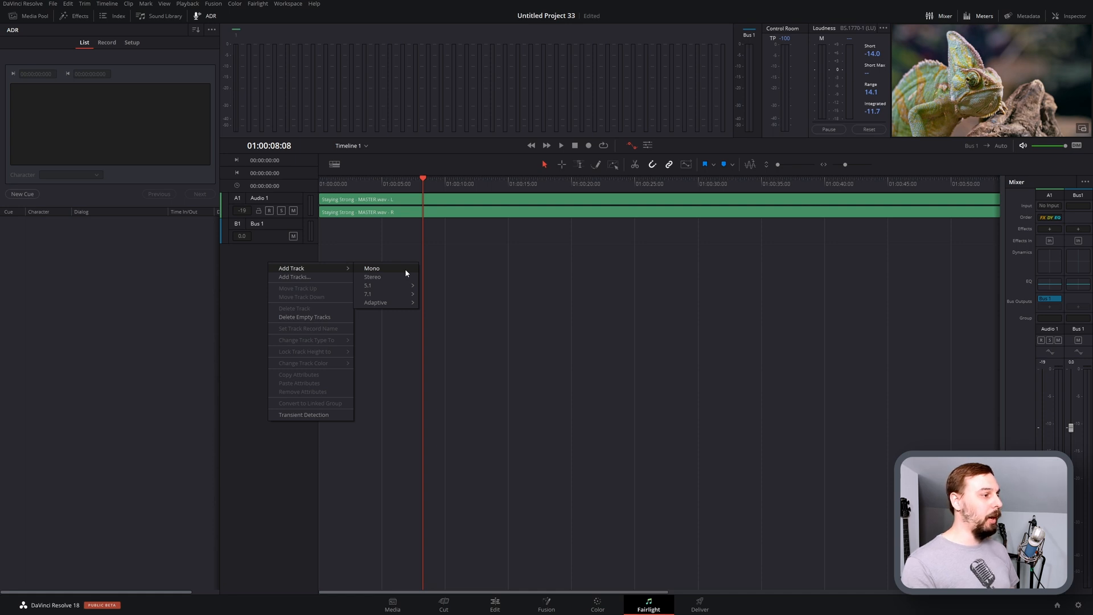
pyautogui.click(372, 269)
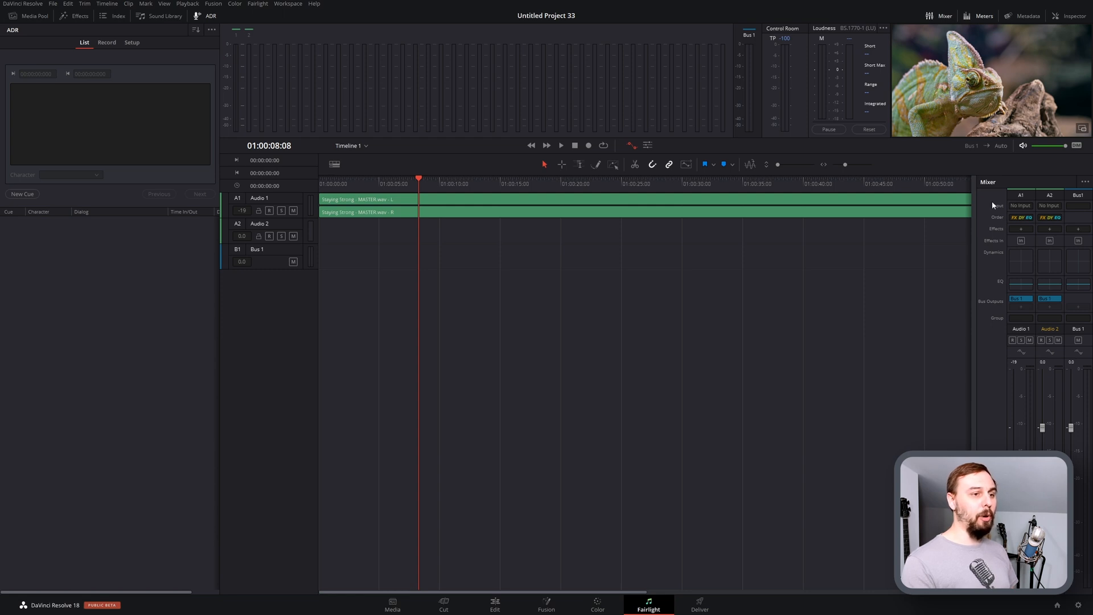
pyautogui.moveTo(975, 303)
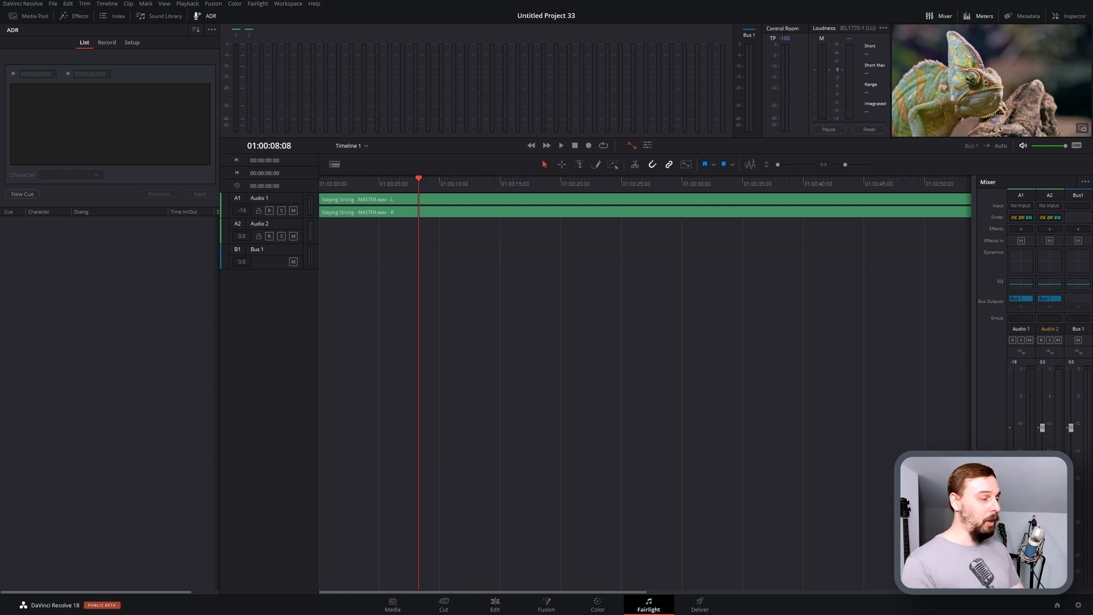
# In Windows Sound settings keep Out 1-2 (MOTU M Series) as output and choose In 1-2 as input
pyautogui.click(10, 606)
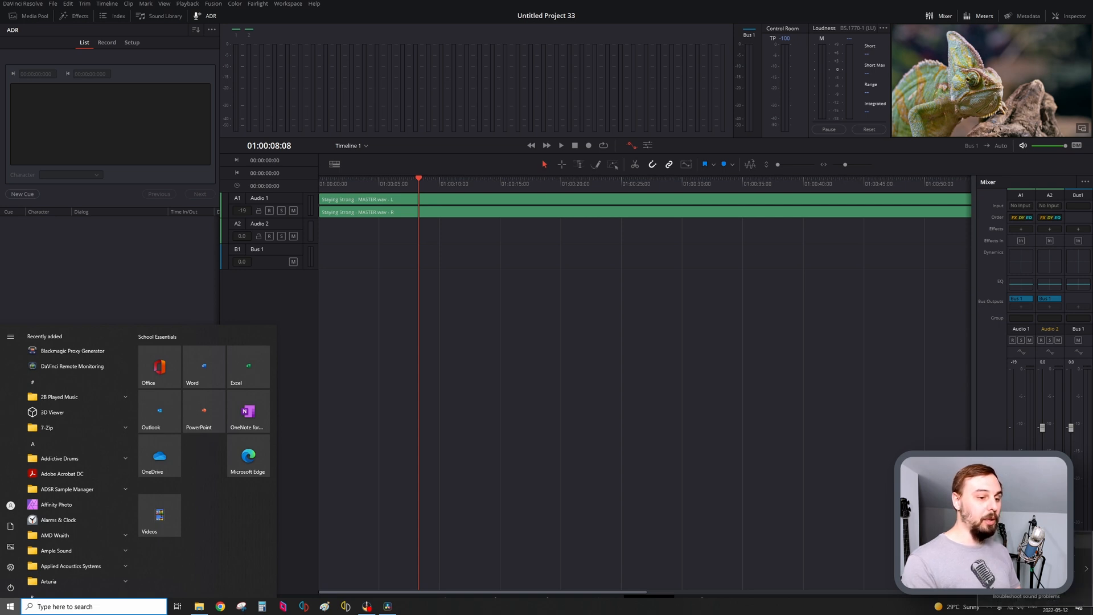
pyautogui.click(407, 606)
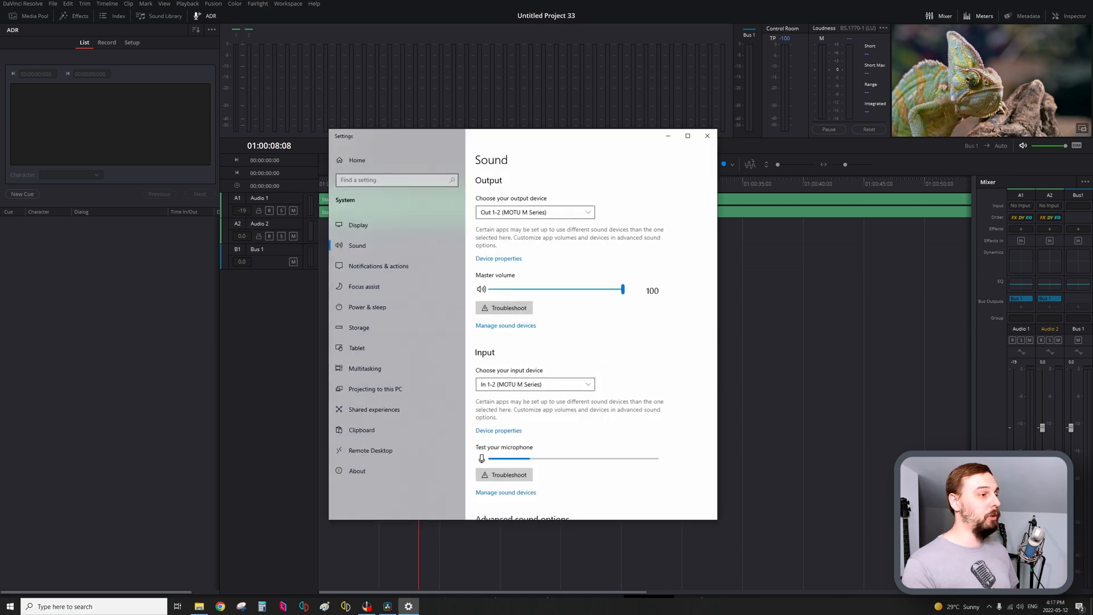
pyautogui.click(535, 212)
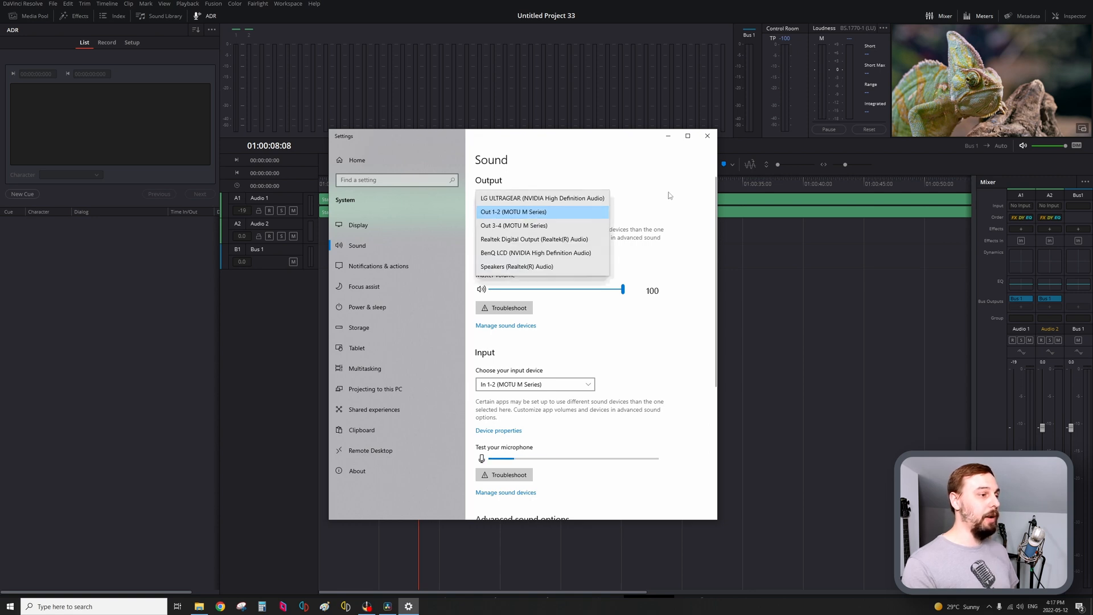
pyautogui.click(513, 212)
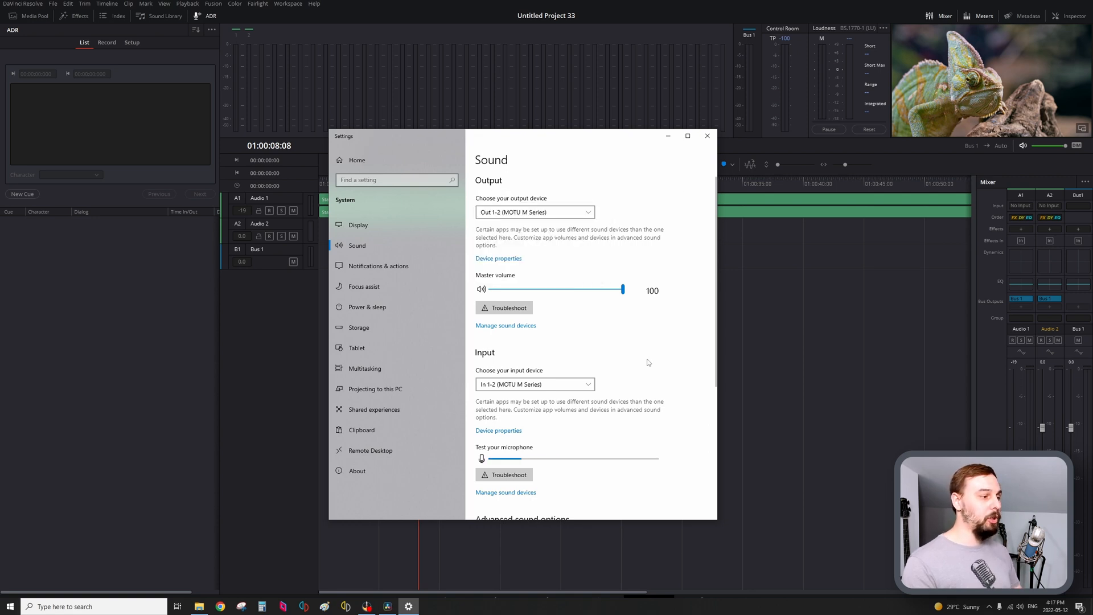
pyautogui.click(535, 384)
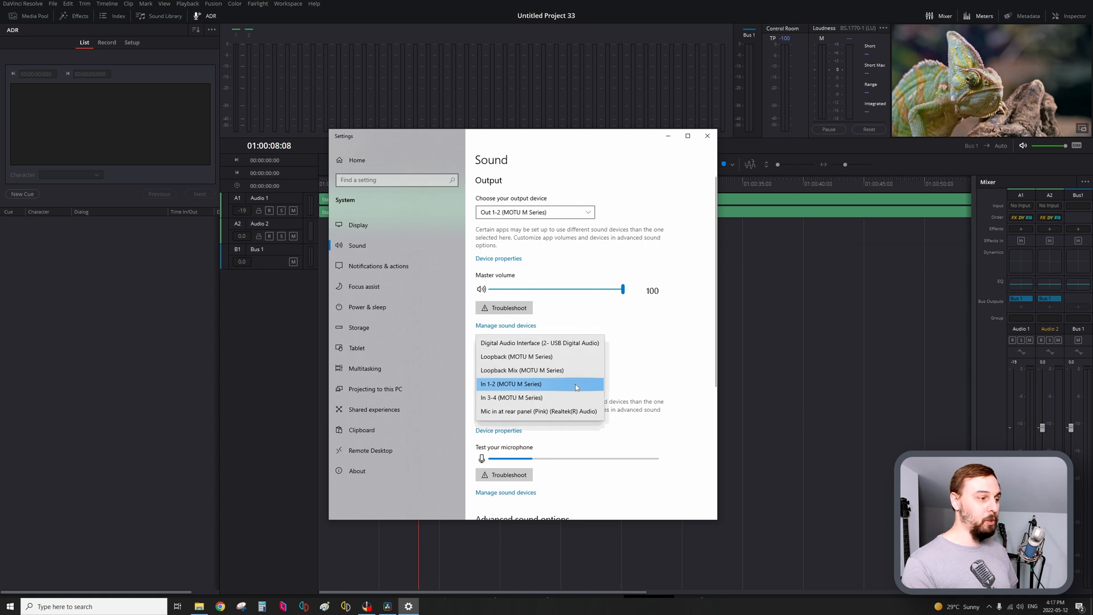
pyautogui.moveTo(569, 401)
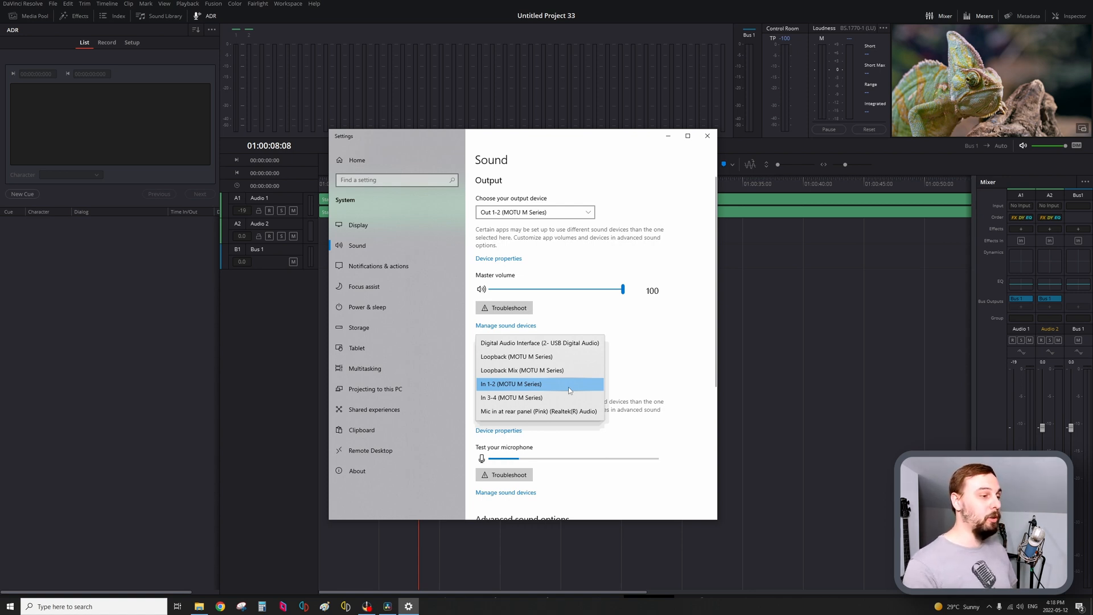
pyautogui.click(512, 385)
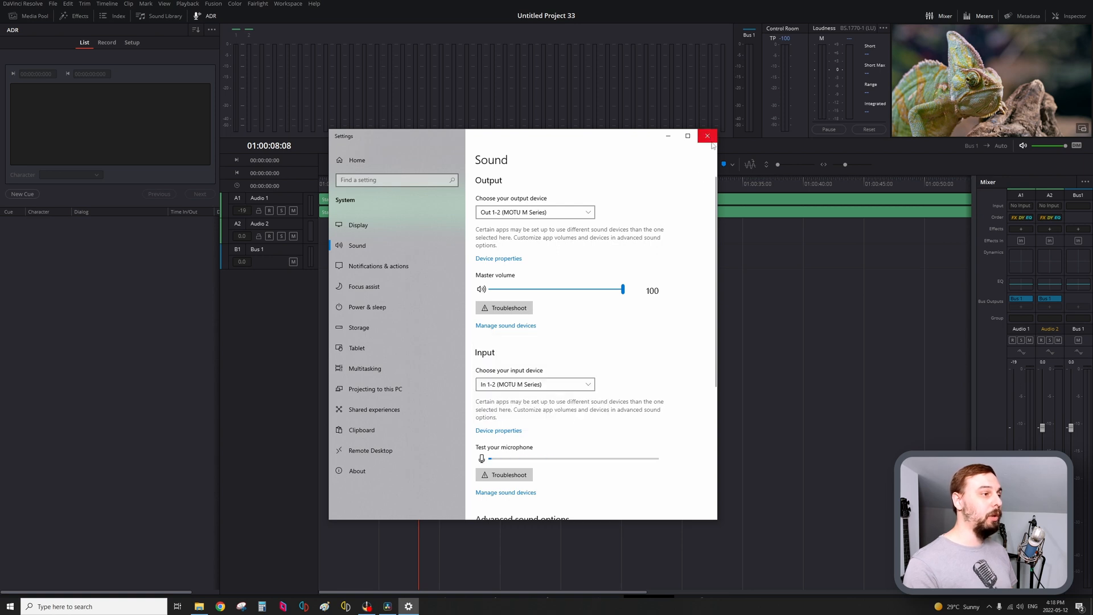
# Close Windows Settings and show the input options on Audio 2's mixer channel strip
pyautogui.click(708, 135)
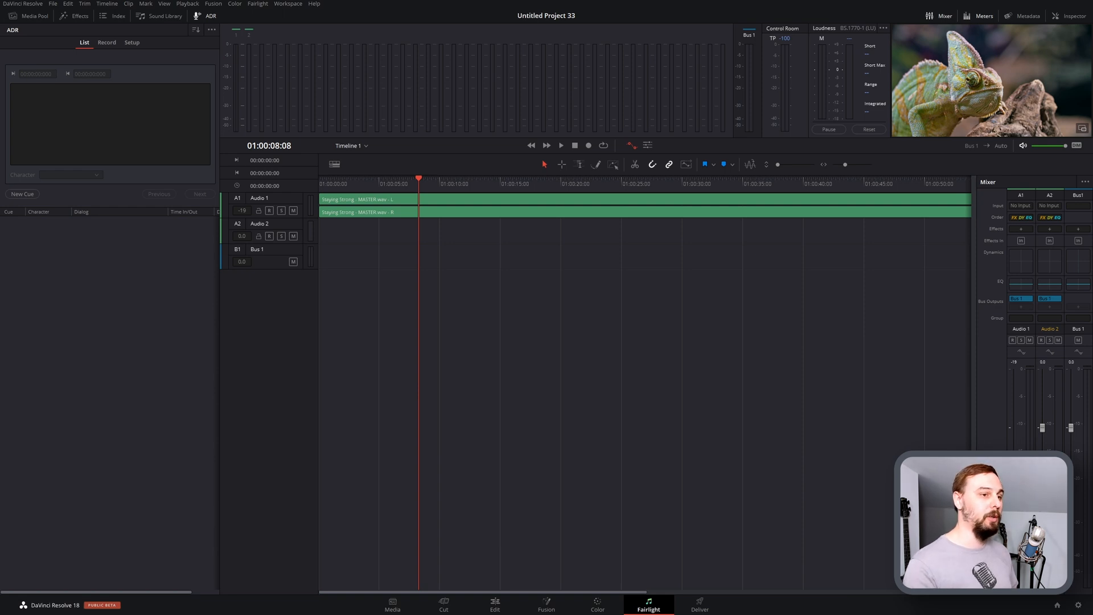
pyautogui.moveTo(1055, 214)
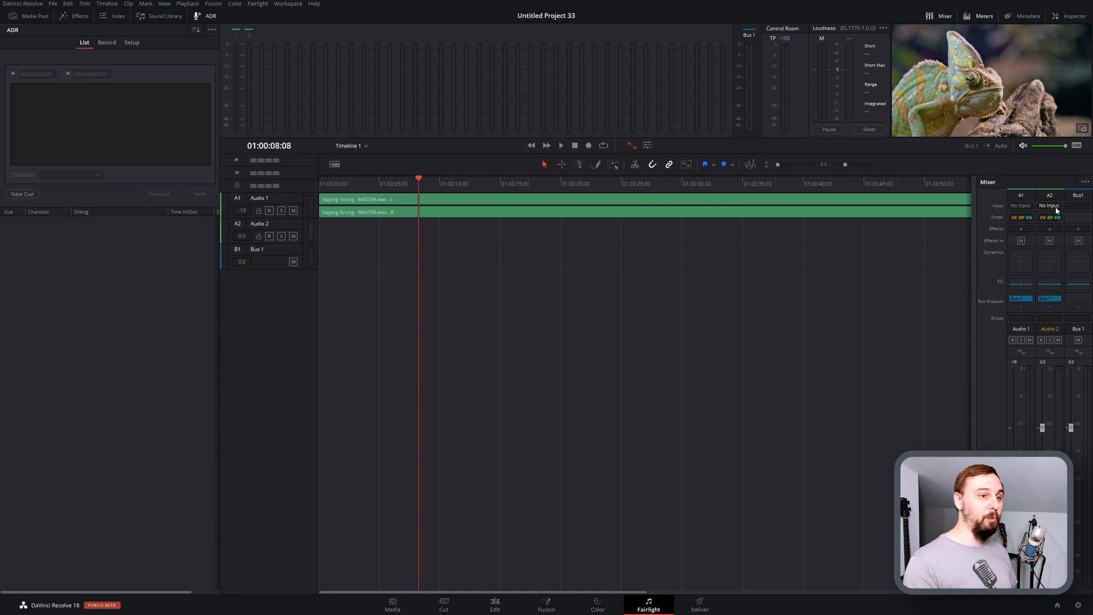
pyautogui.click(1050, 205)
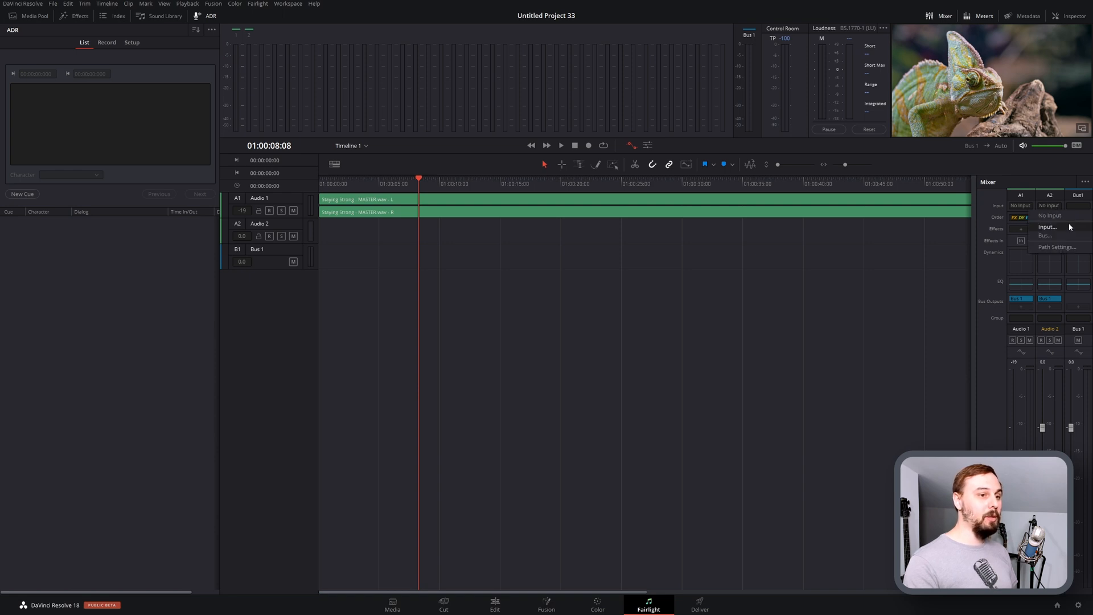
# Patch the second MOTU input (In 1-2) as the source for the Audio 2 track
pyautogui.click(1048, 227)
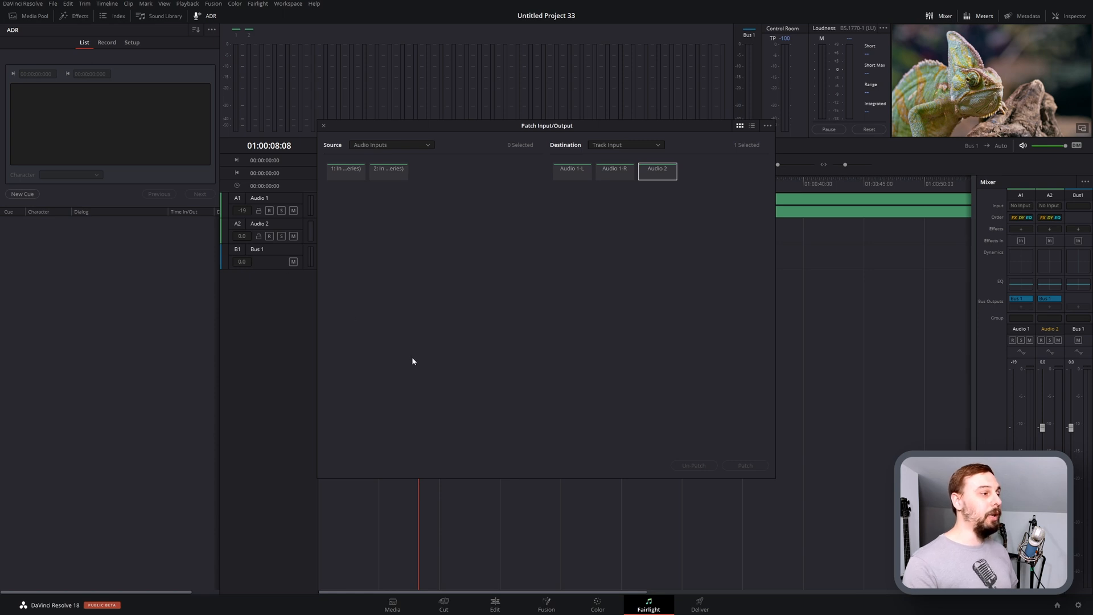
pyautogui.moveTo(671, 162)
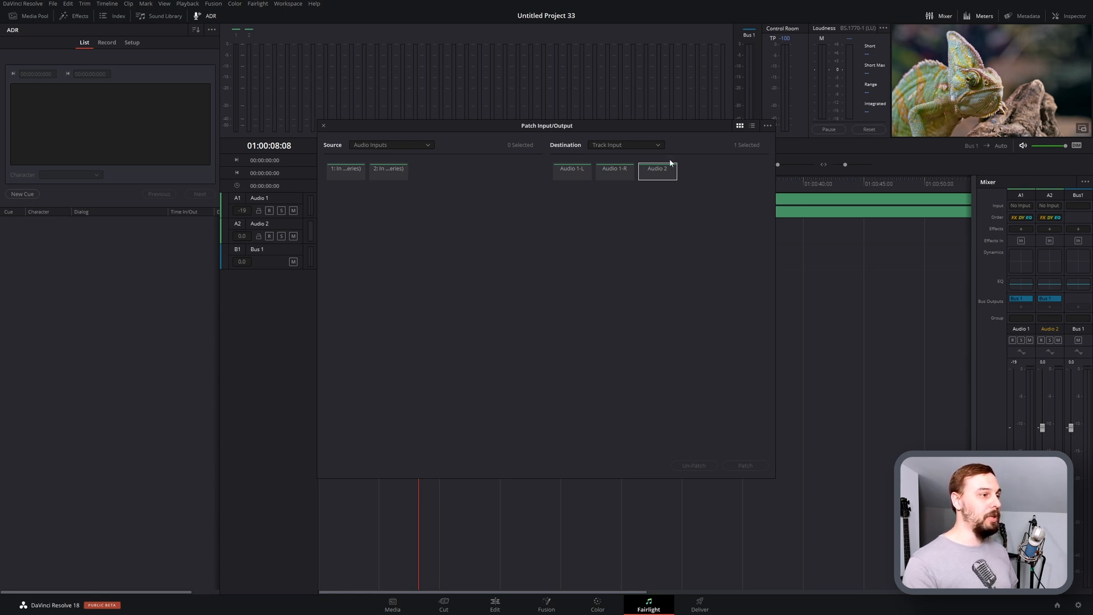
pyautogui.moveTo(388, 168)
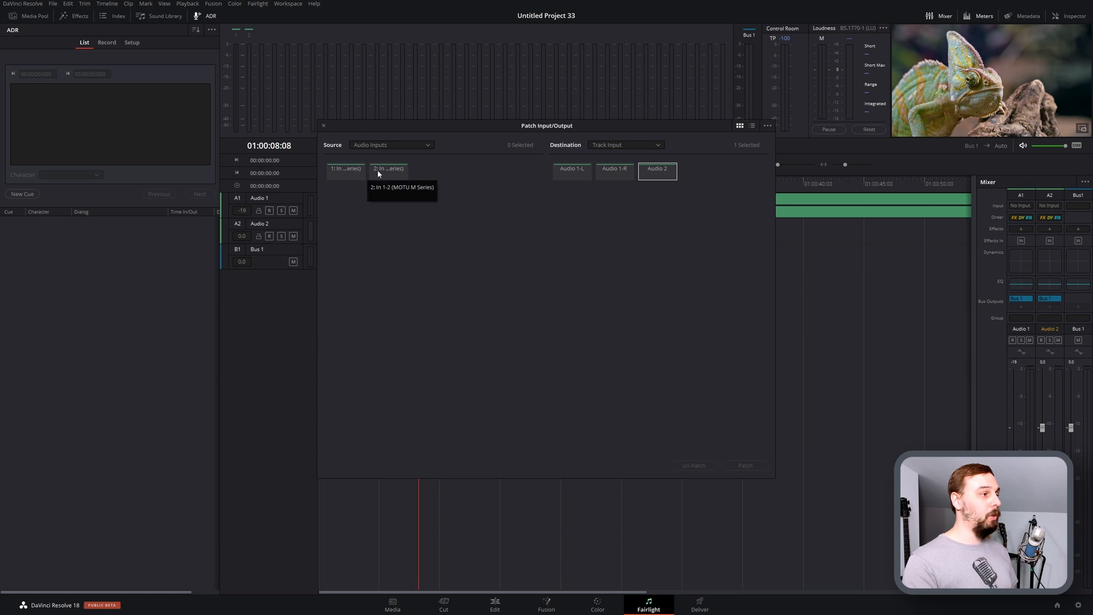
pyautogui.moveTo(403, 234)
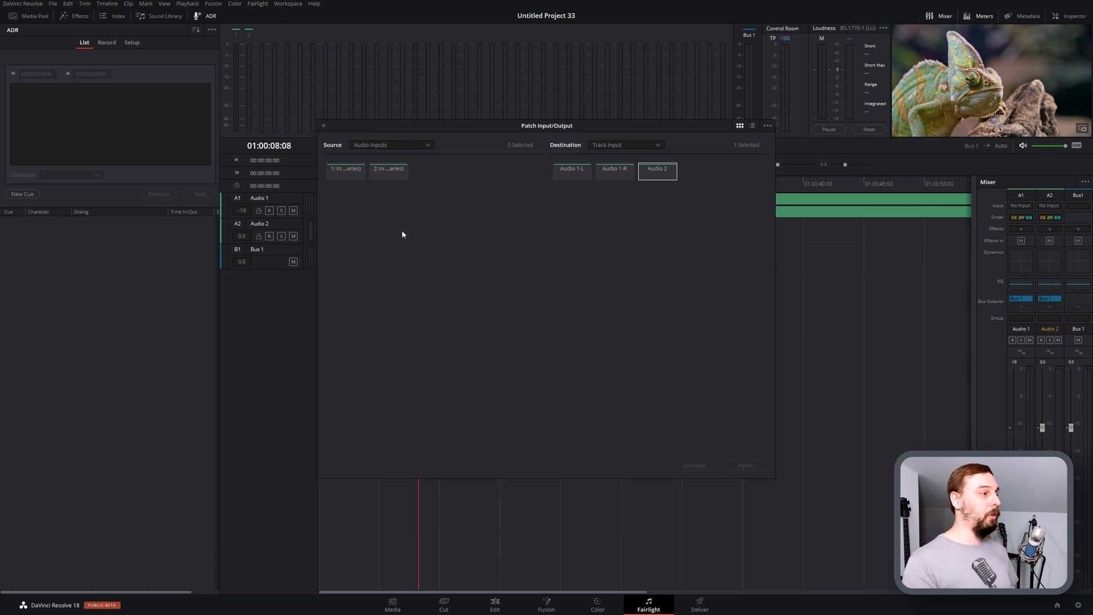
pyautogui.click(388, 169)
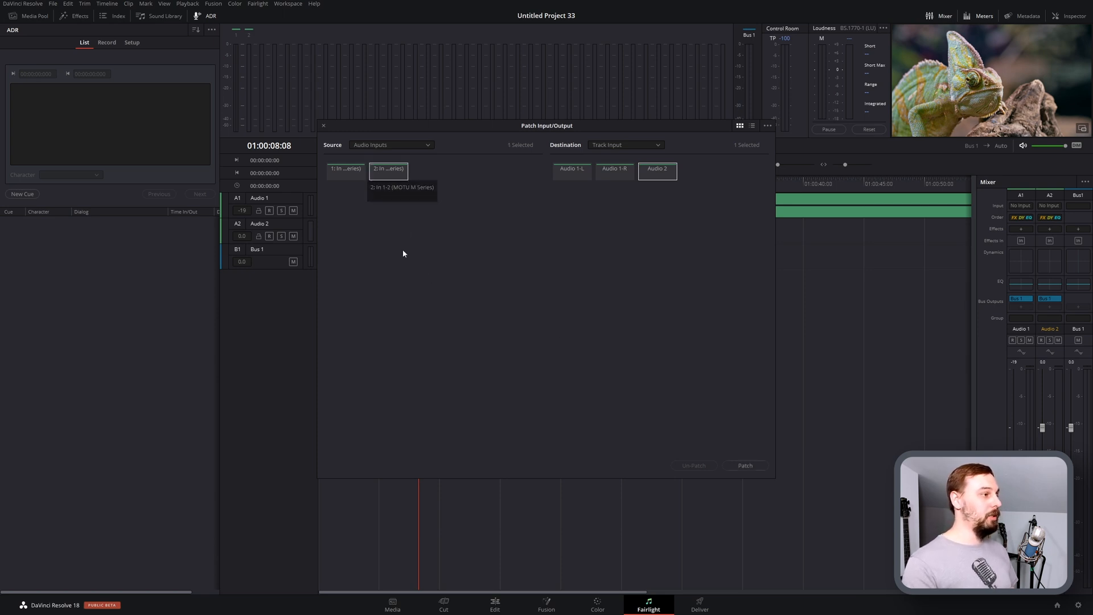
pyautogui.moveTo(443, 323)
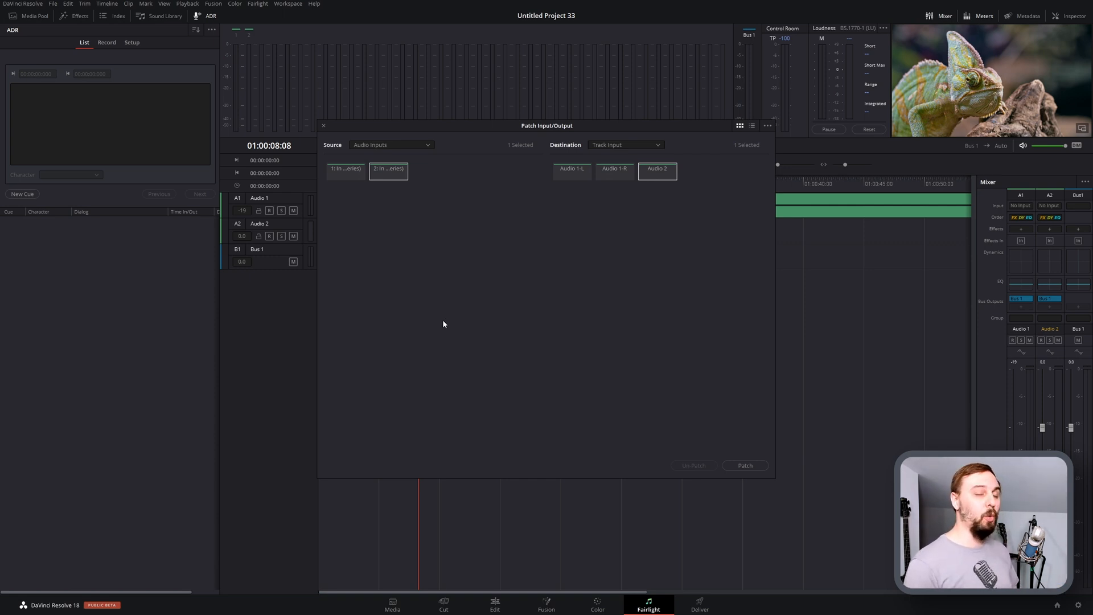
pyautogui.moveTo(627, 296)
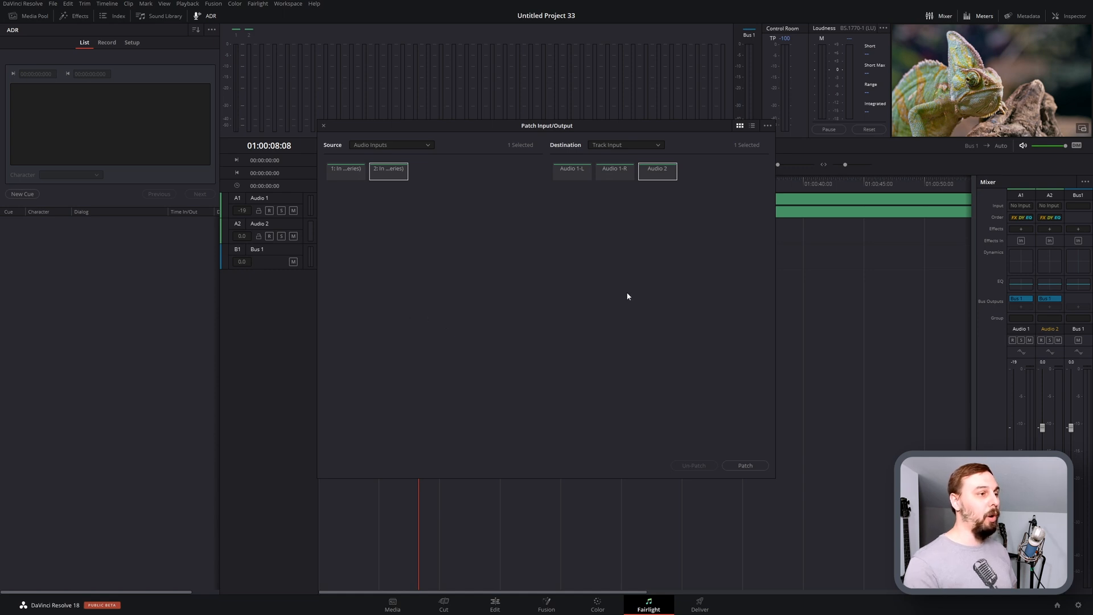
pyautogui.moveTo(341, 286)
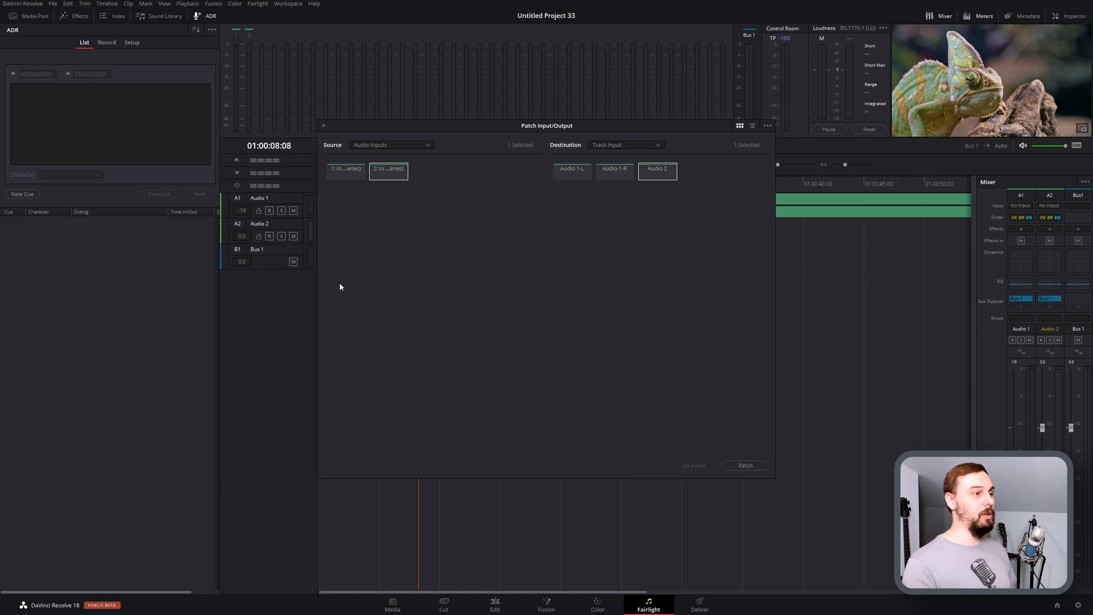
pyautogui.moveTo(707, 289)
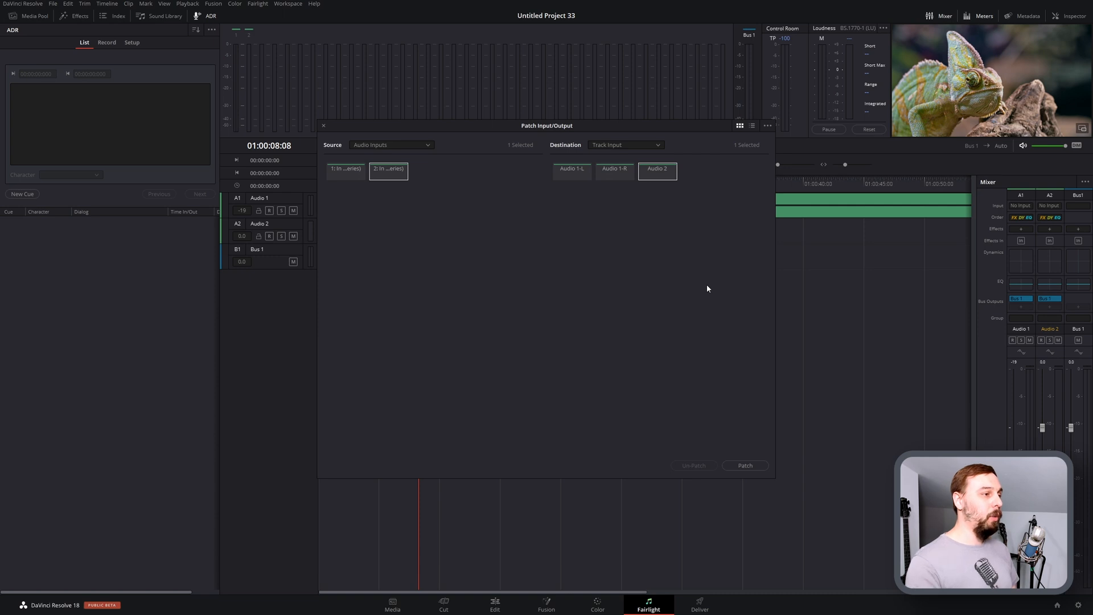
pyautogui.moveTo(603, 283)
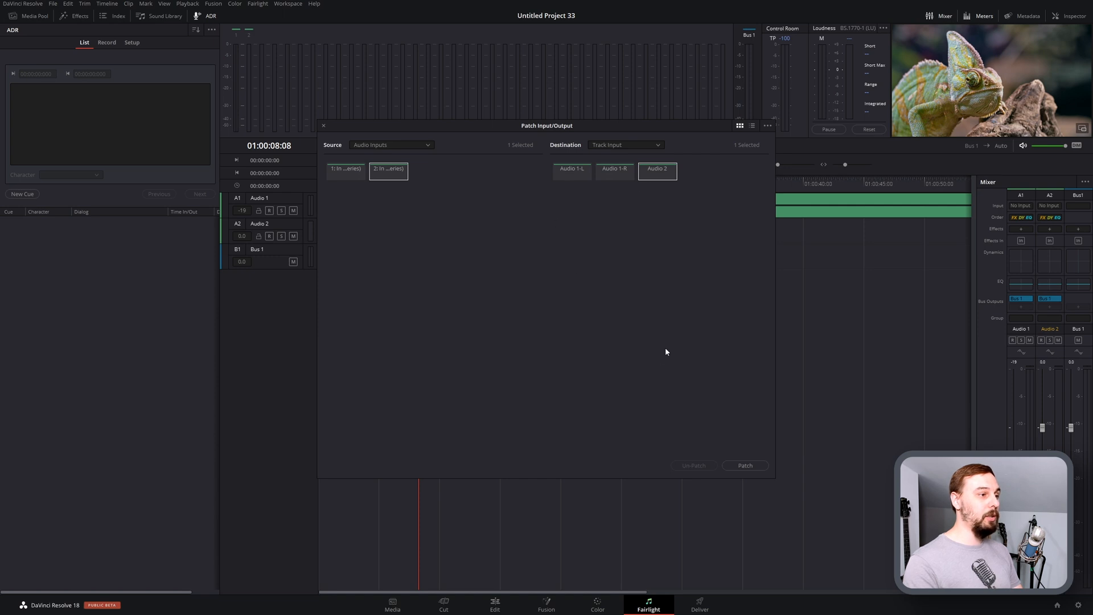
pyautogui.moveTo(660, 319)
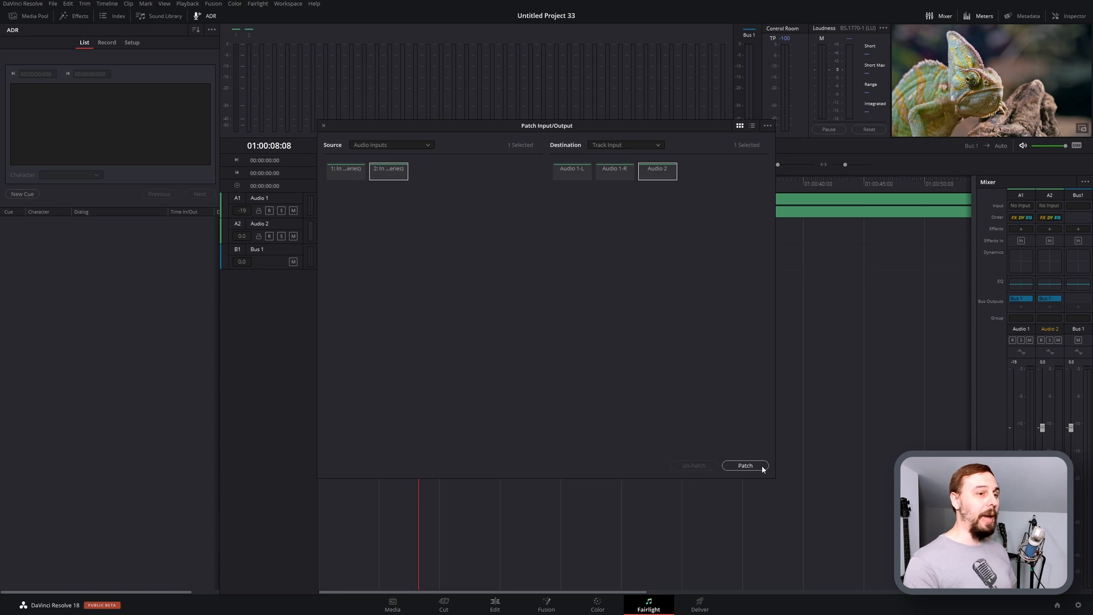
pyautogui.click(745, 465)
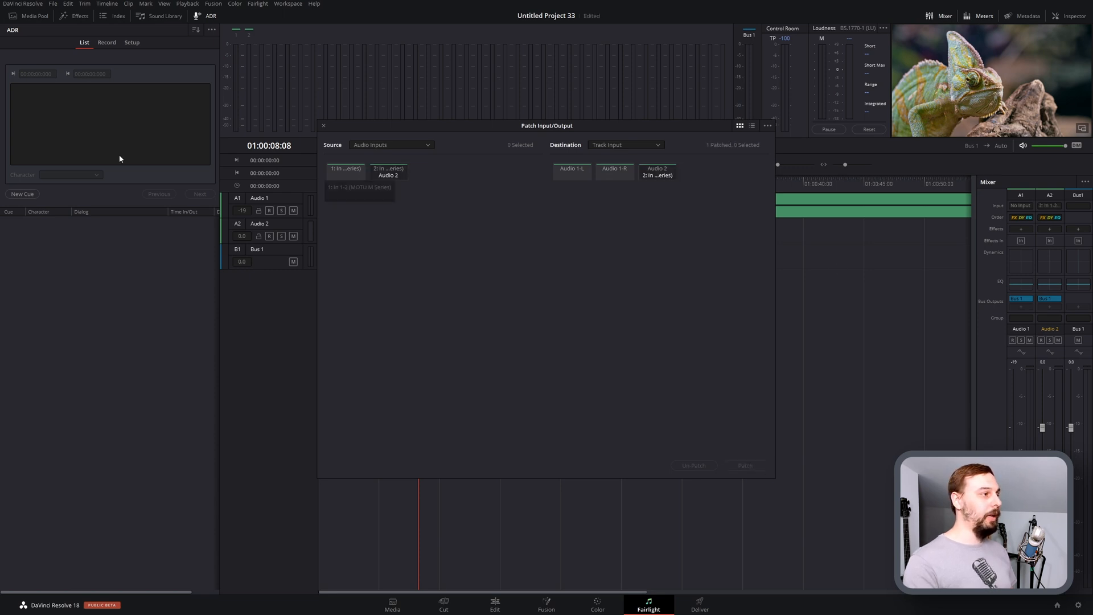
# Close the Patch Input/Output window to return to the Fairlight timeline
pyautogui.click(323, 125)
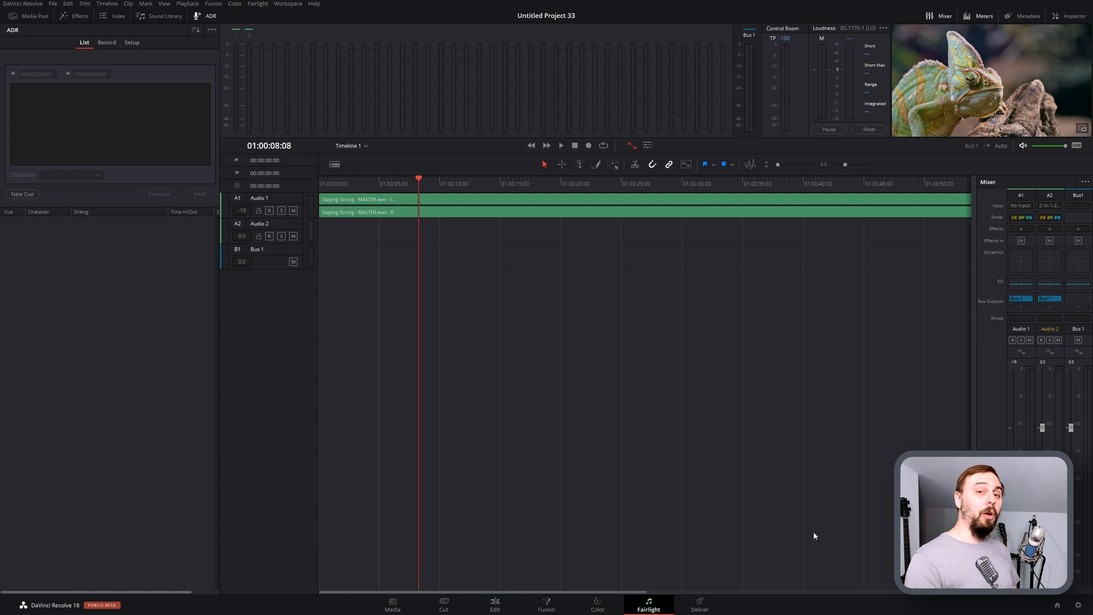
pyautogui.moveTo(519, 465)
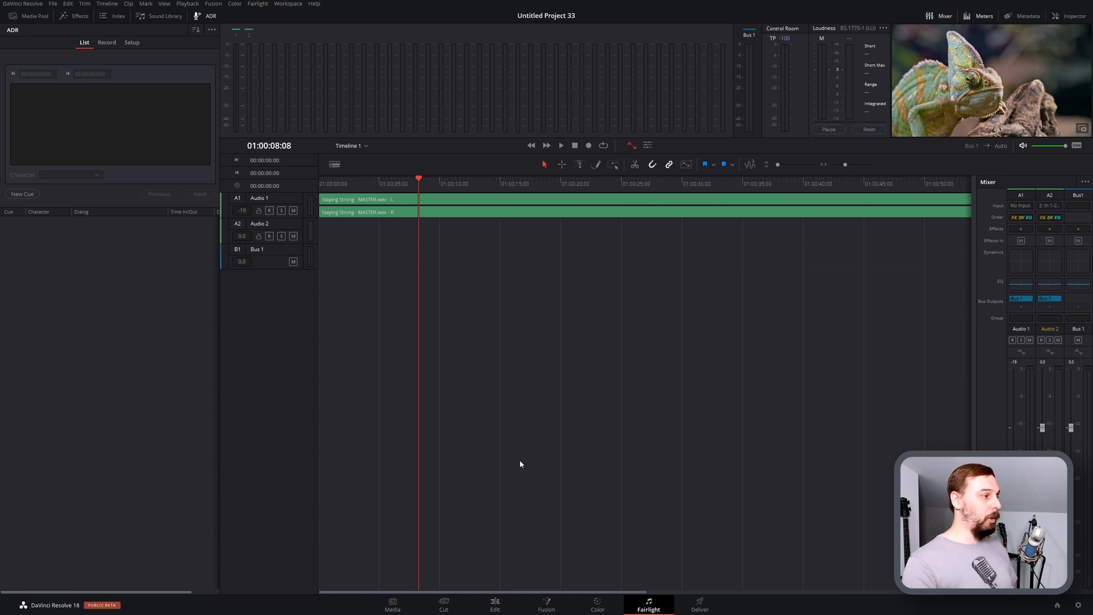
pyautogui.moveTo(270, 236)
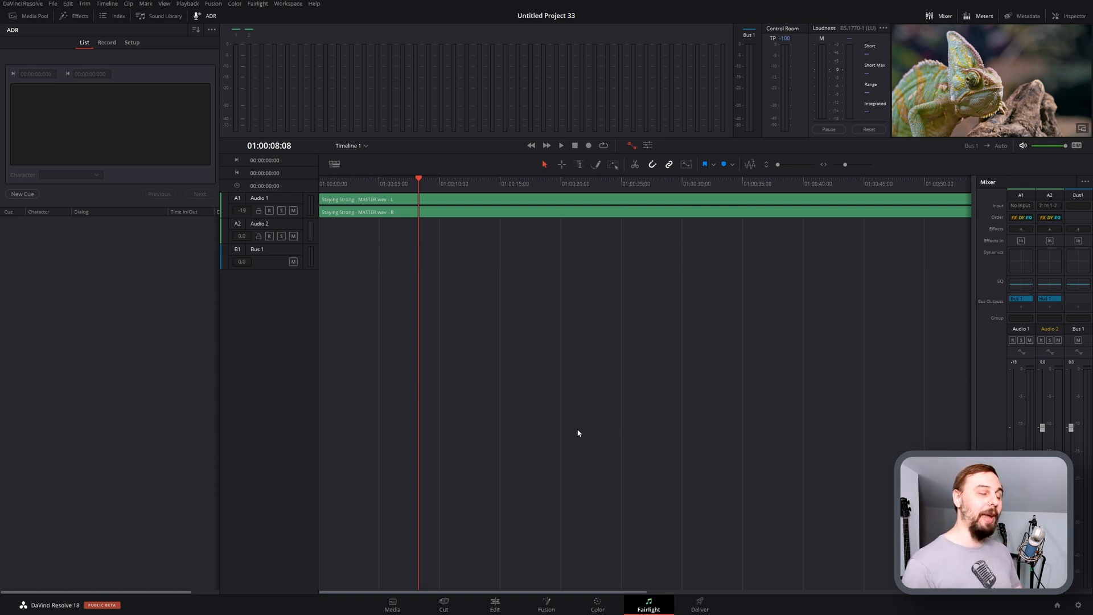
pyautogui.moveTo(572, 433)
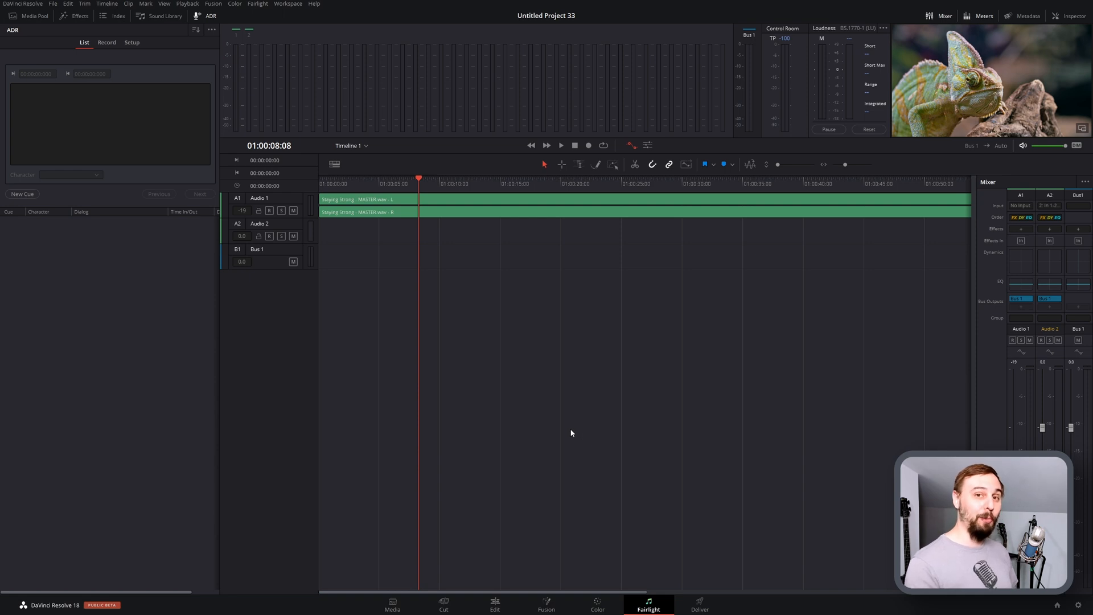
pyautogui.moveTo(557, 446)
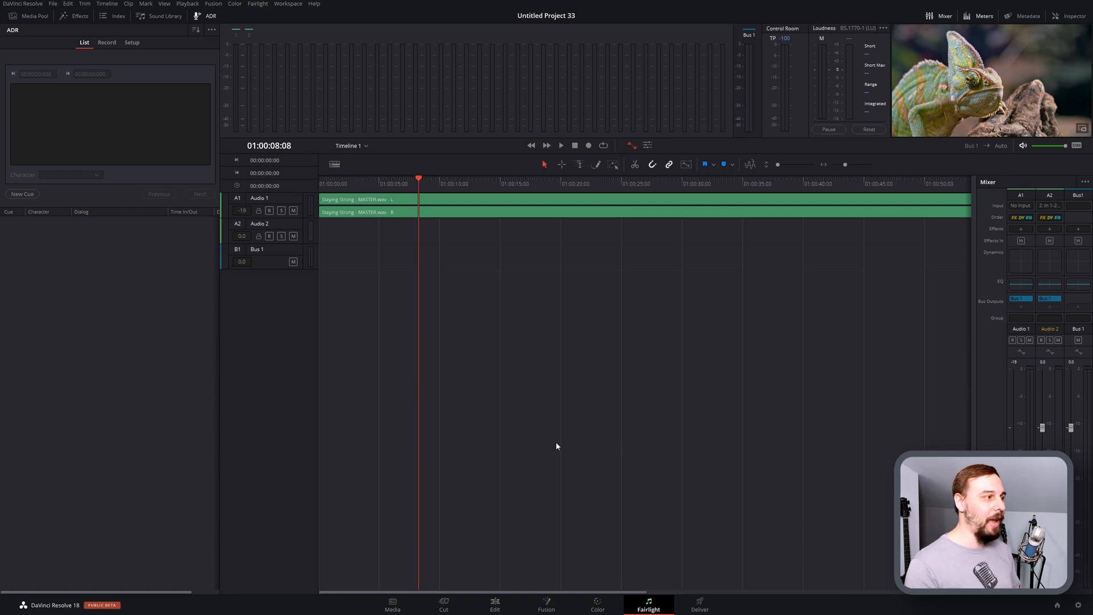
# Arm Audio 2 for record and capture a new voiceover clip, Audio 2_002.wav
pyautogui.click(282, 236)
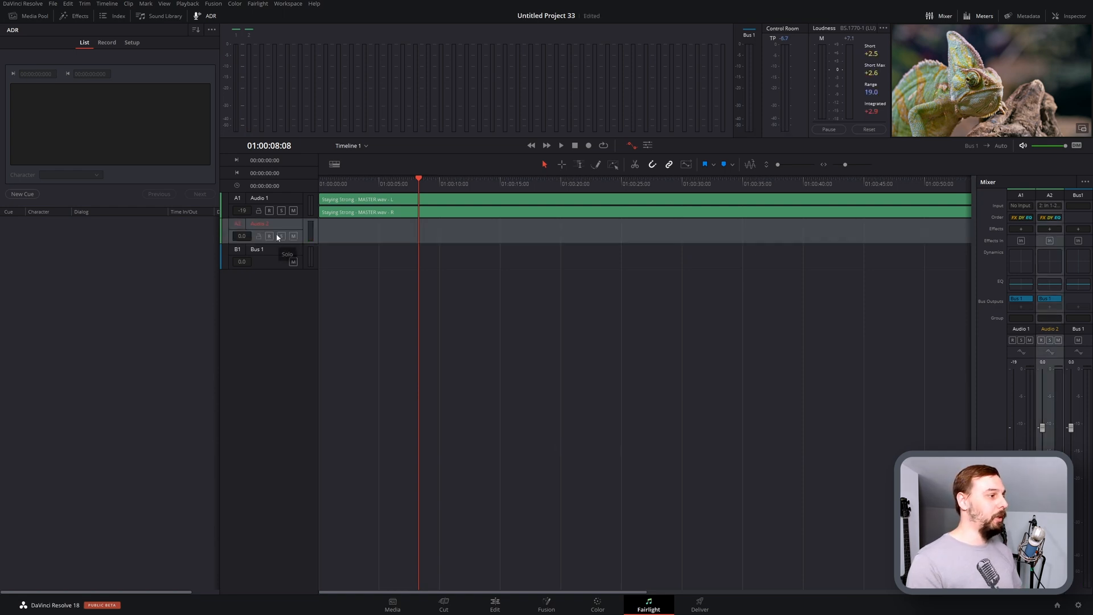
pyautogui.moveTo(269, 236)
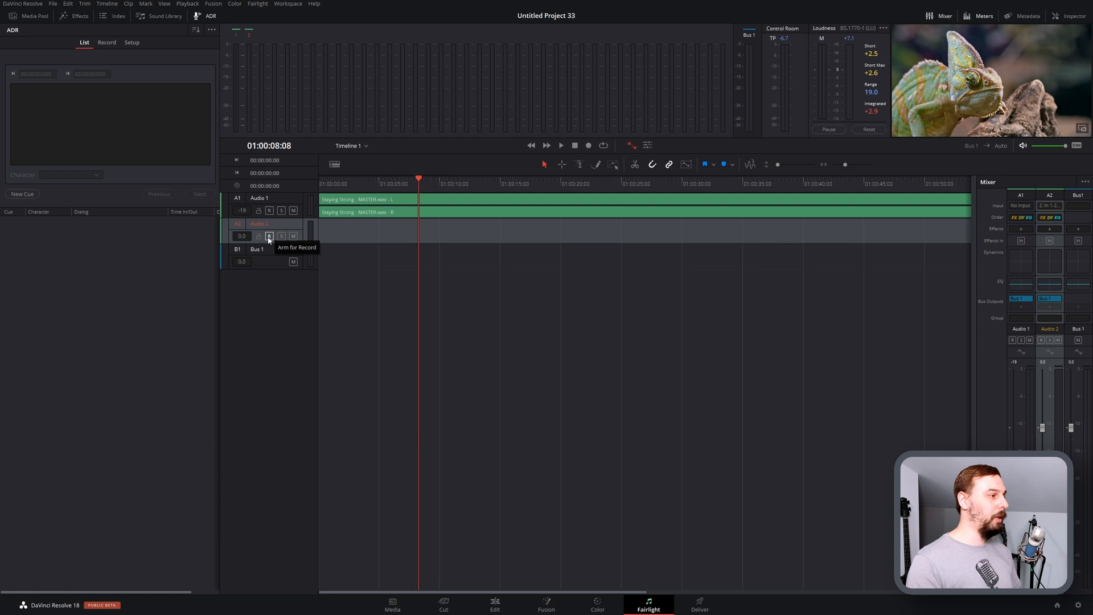
pyautogui.click(270, 236)
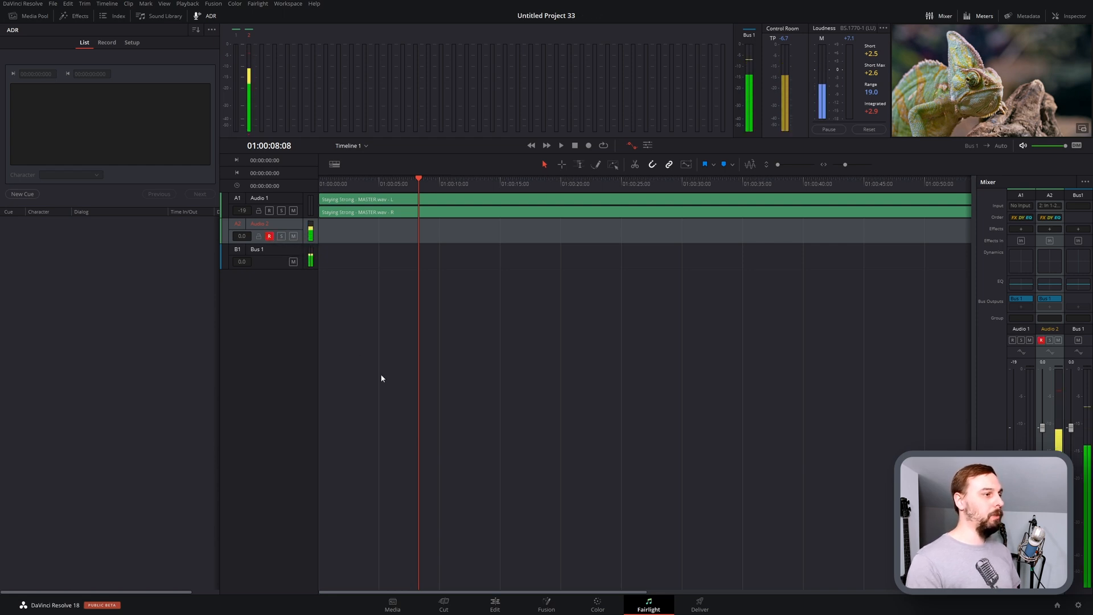
pyautogui.moveTo(589, 146)
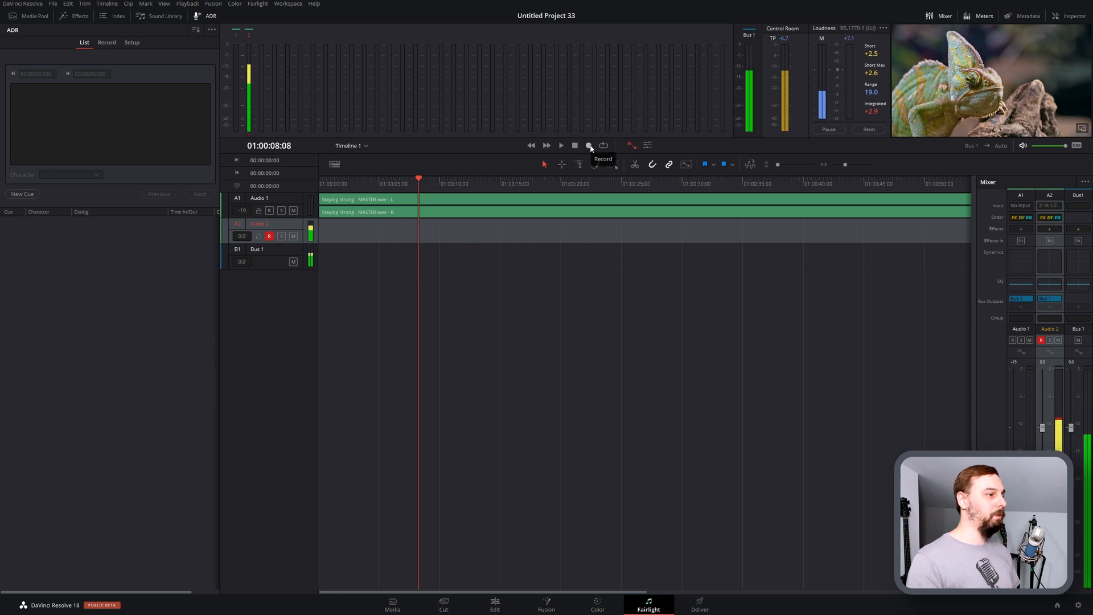
pyautogui.click(590, 145)
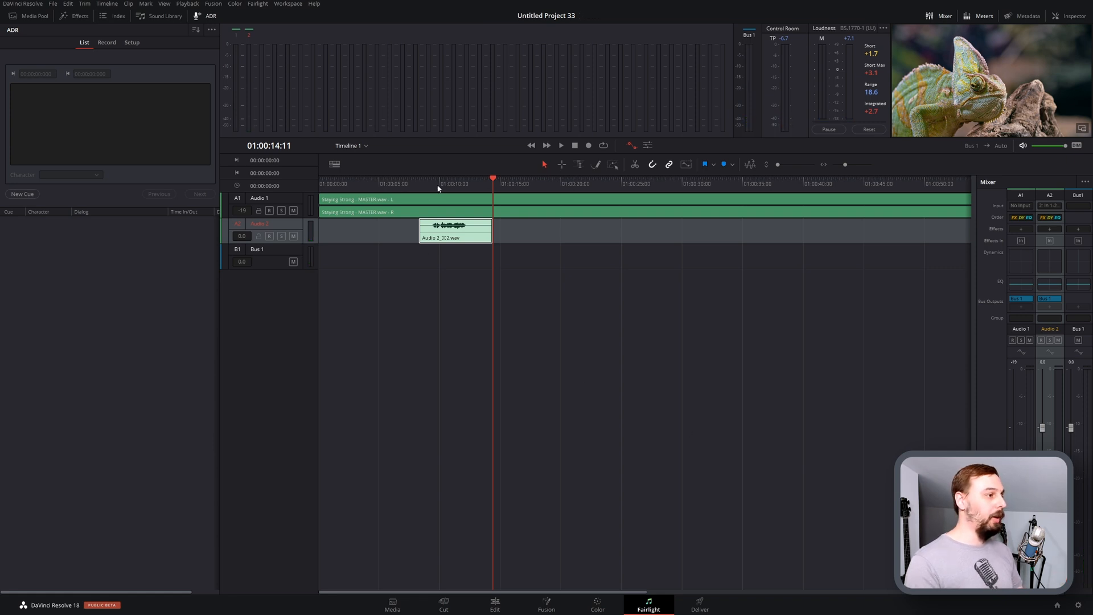
# Move the playhead to the clip's start and play back the recorded voiceover take
pyautogui.click(428, 179)
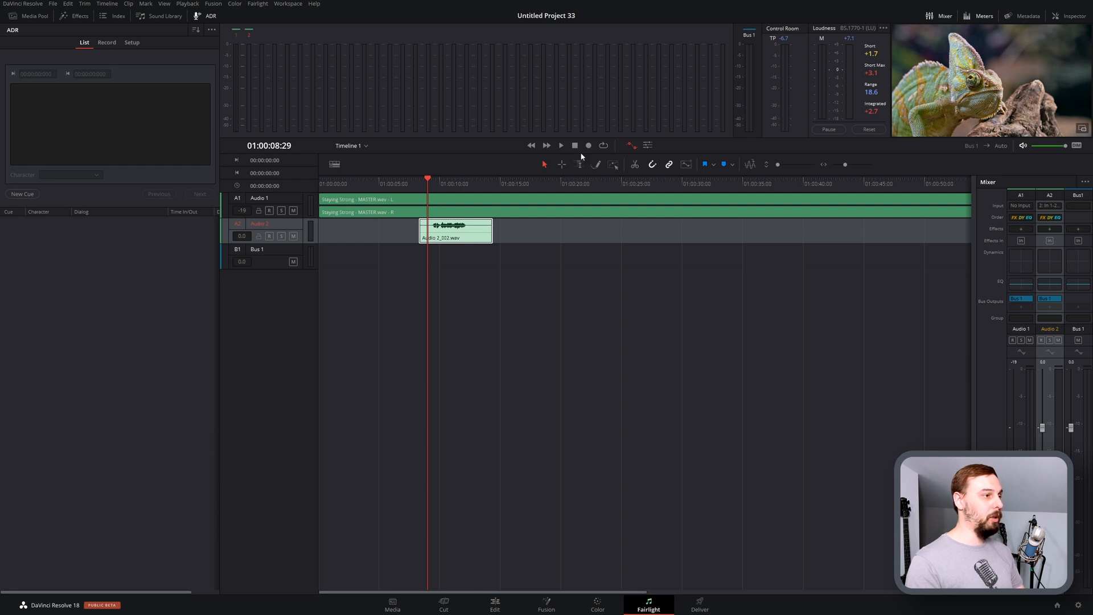
pyautogui.click(560, 145)
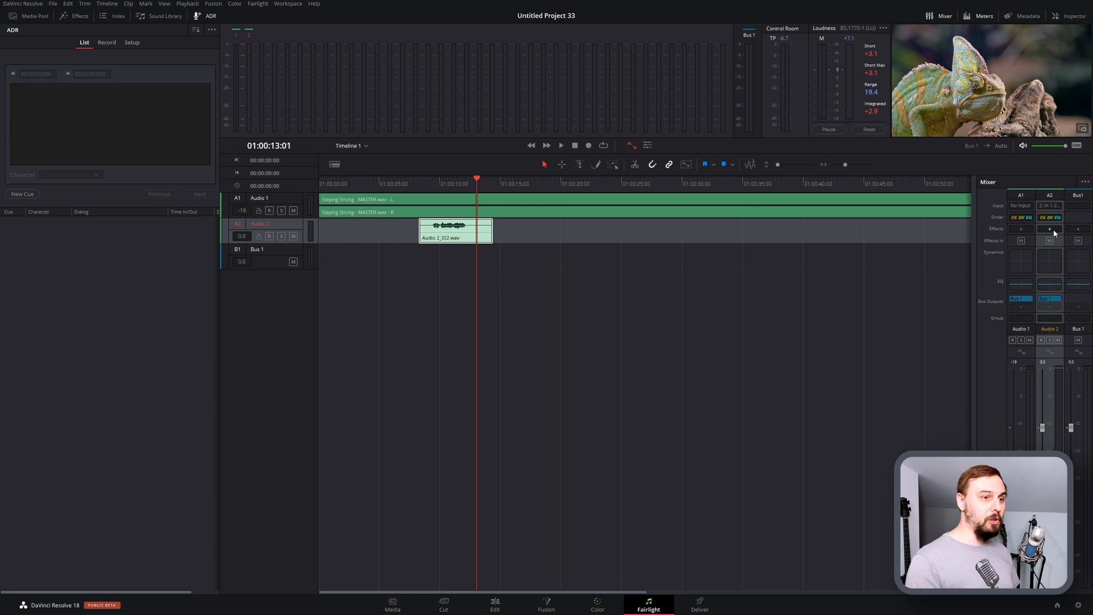
# Browse Audio 2's Uncategorized effects list to find the Nectar 3 plugin
pyautogui.click(1049, 229)
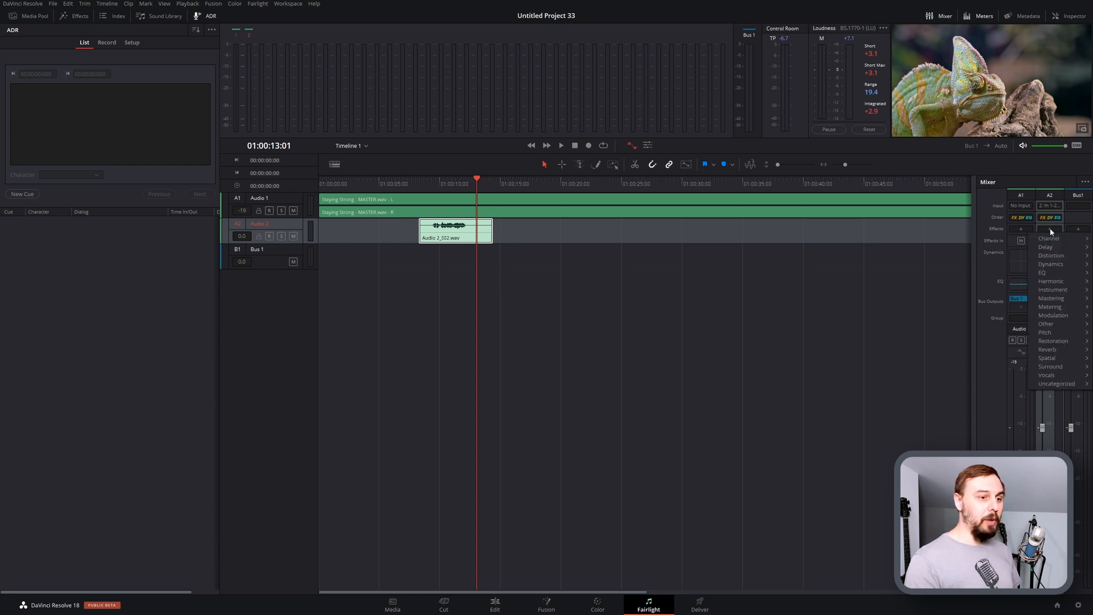
pyautogui.click(1056, 384)
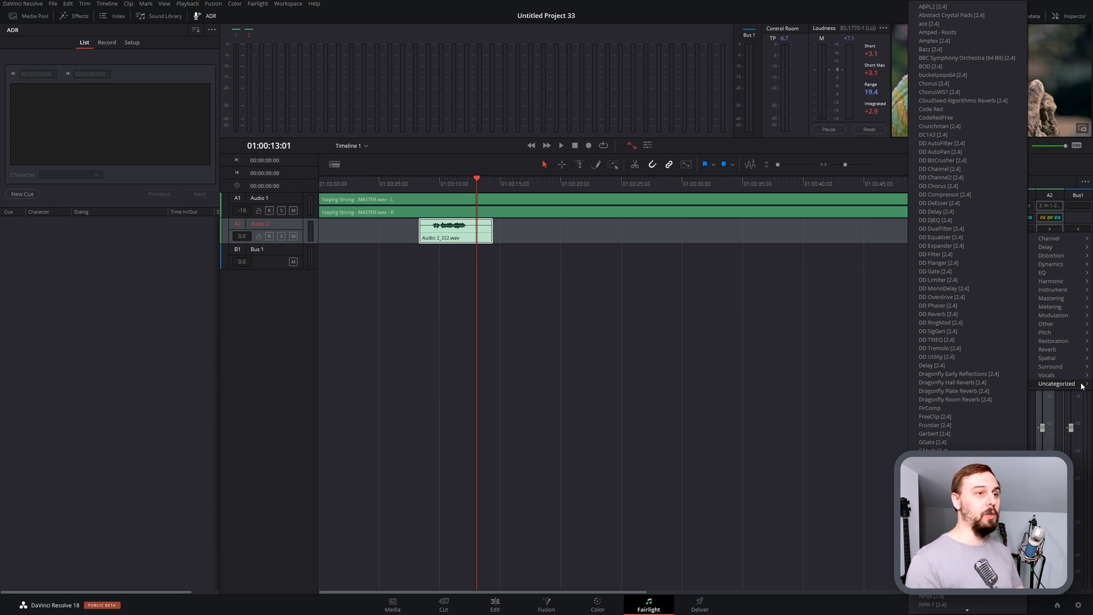
pyautogui.scroll(-3)
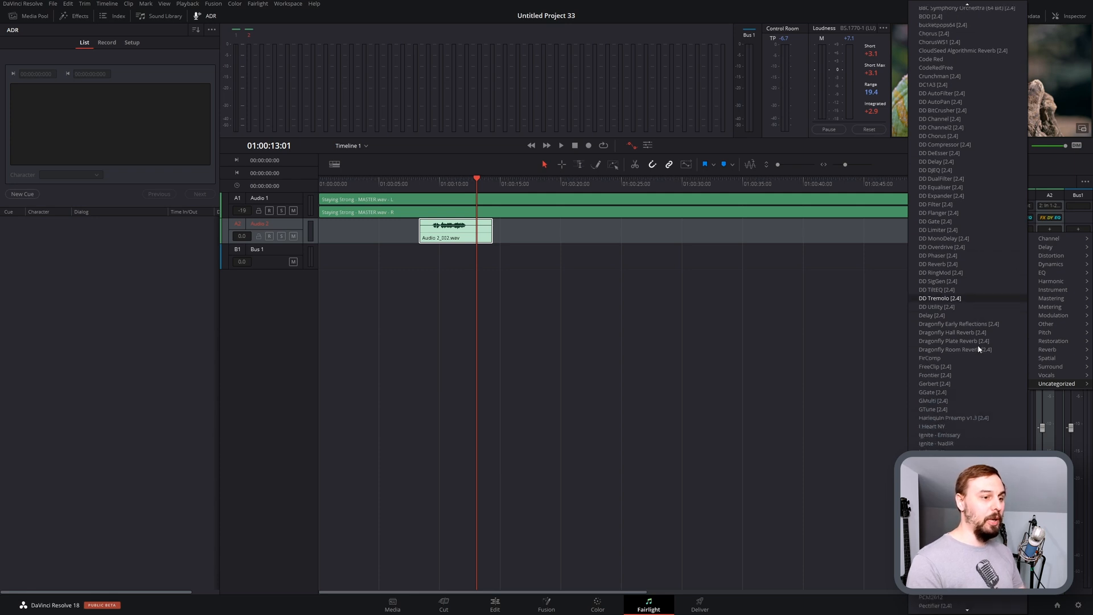
pyautogui.scroll(3)
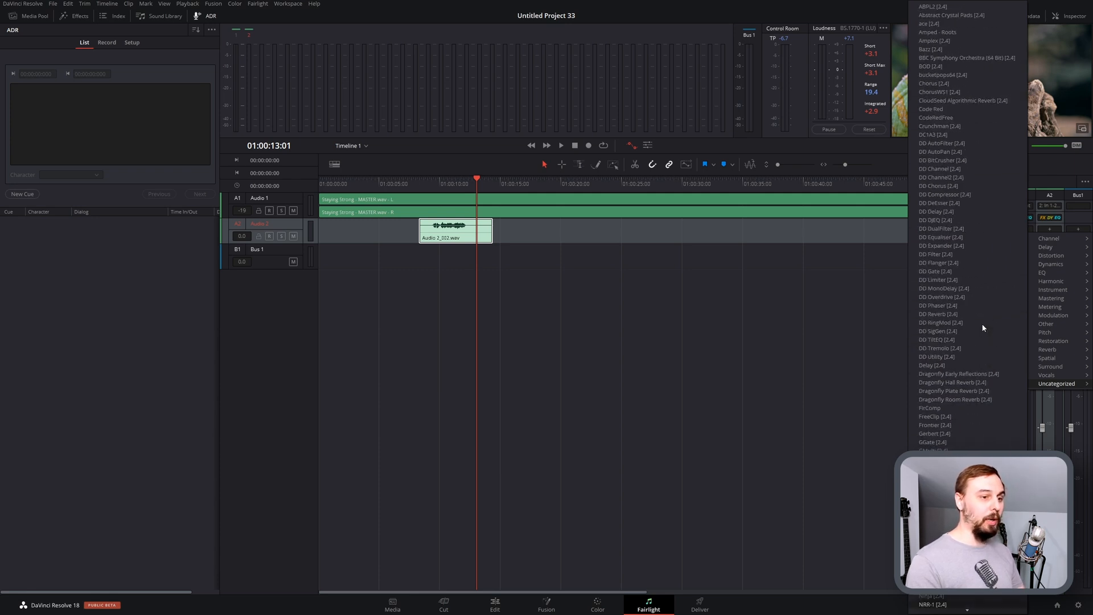
pyautogui.moveTo(1047, 374)
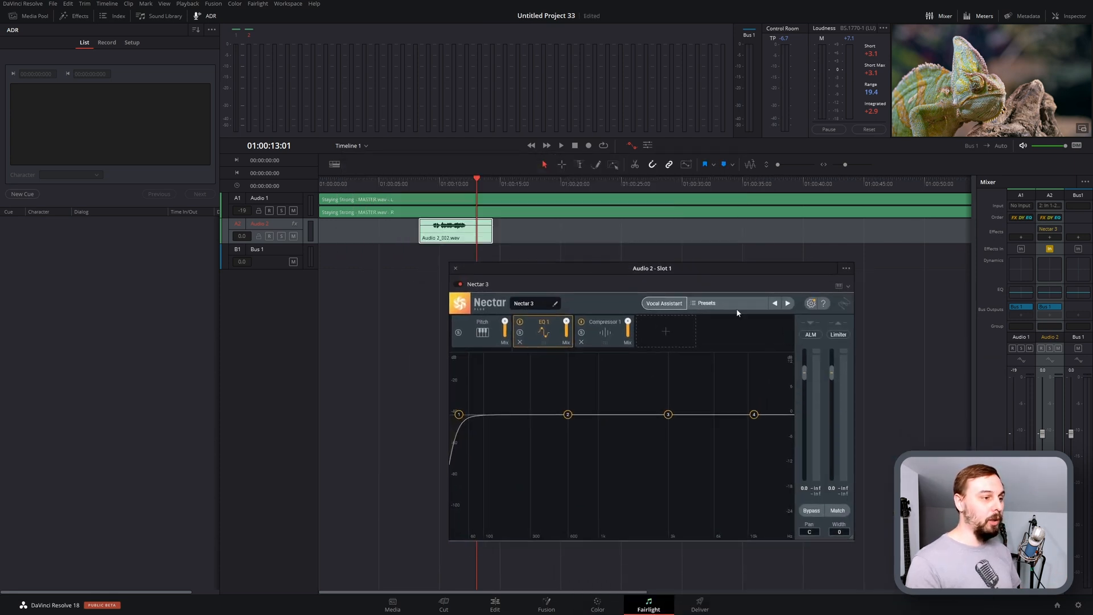
# Load Nectar's Home Voiceover Enhancer preset on Audio 2 and view its EQ 1 curve
pyautogui.click(706, 302)
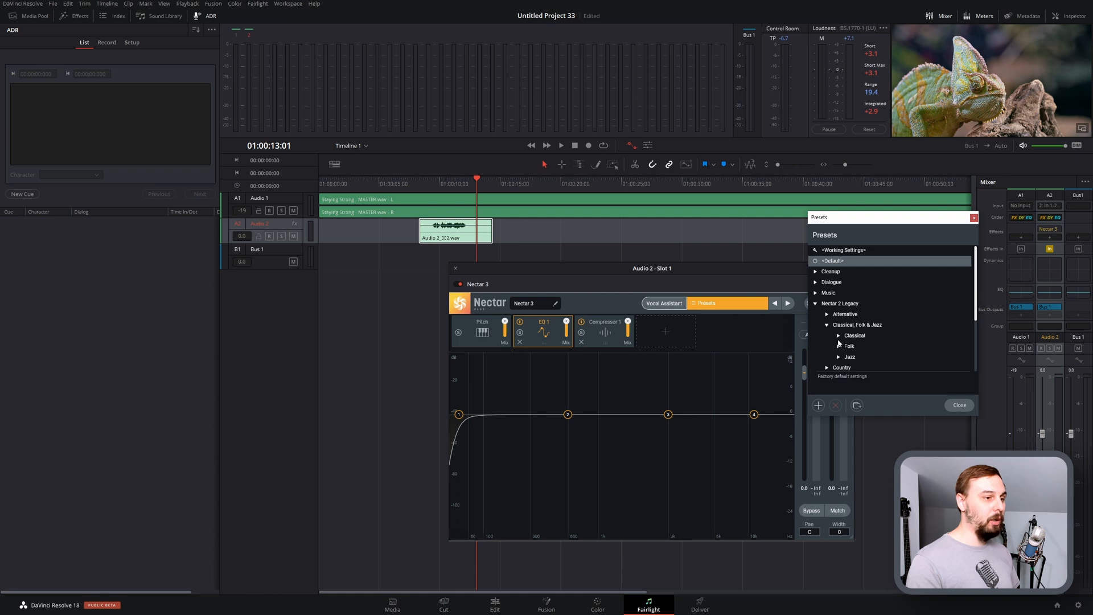
pyautogui.scroll(-3)
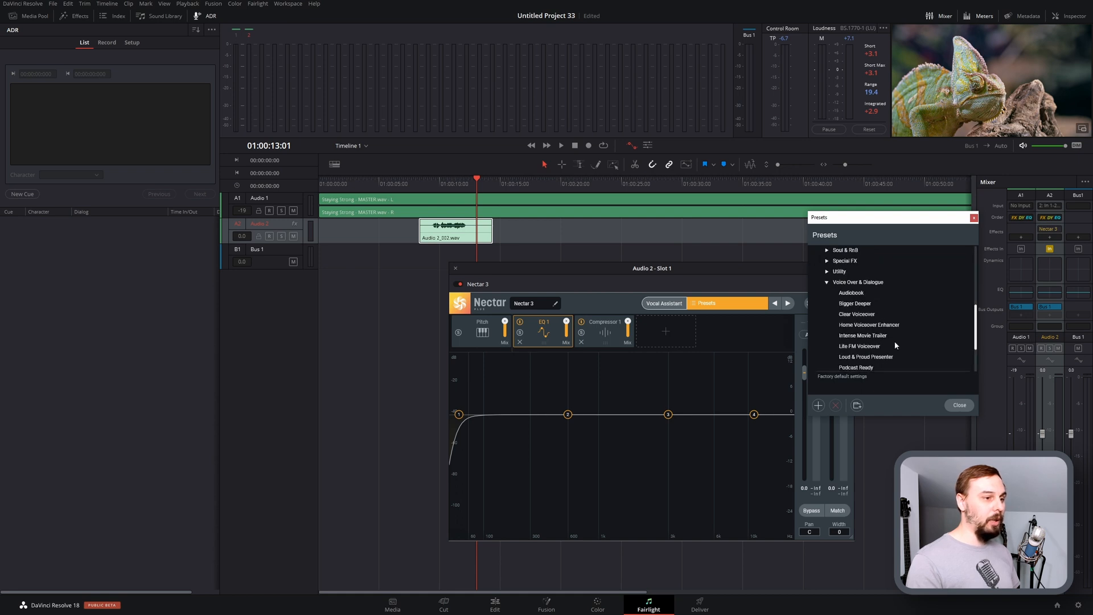
pyautogui.click(869, 324)
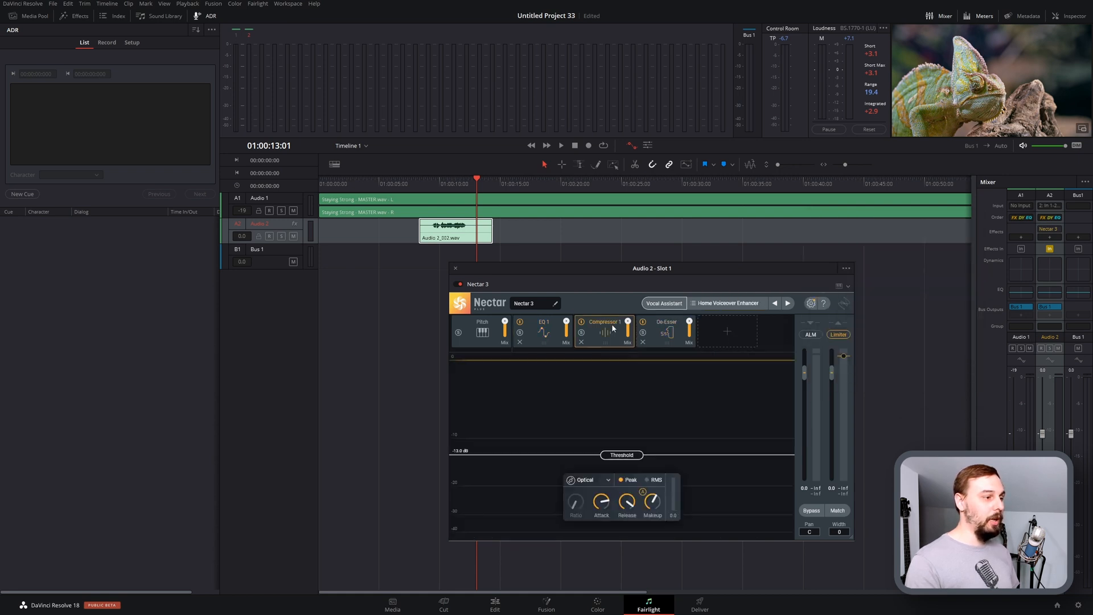
pyautogui.click(544, 331)
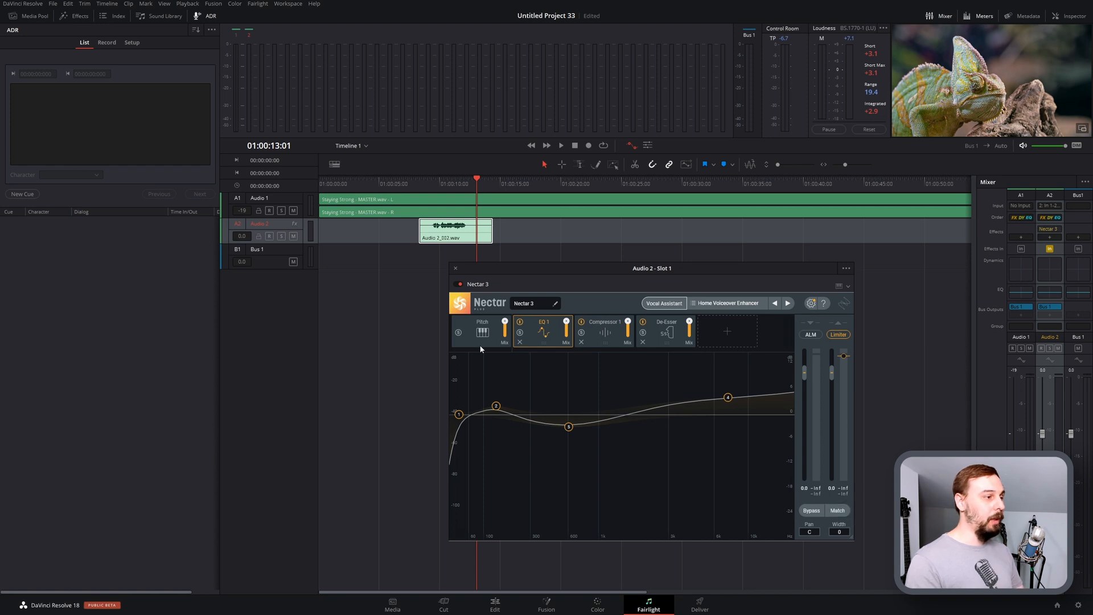